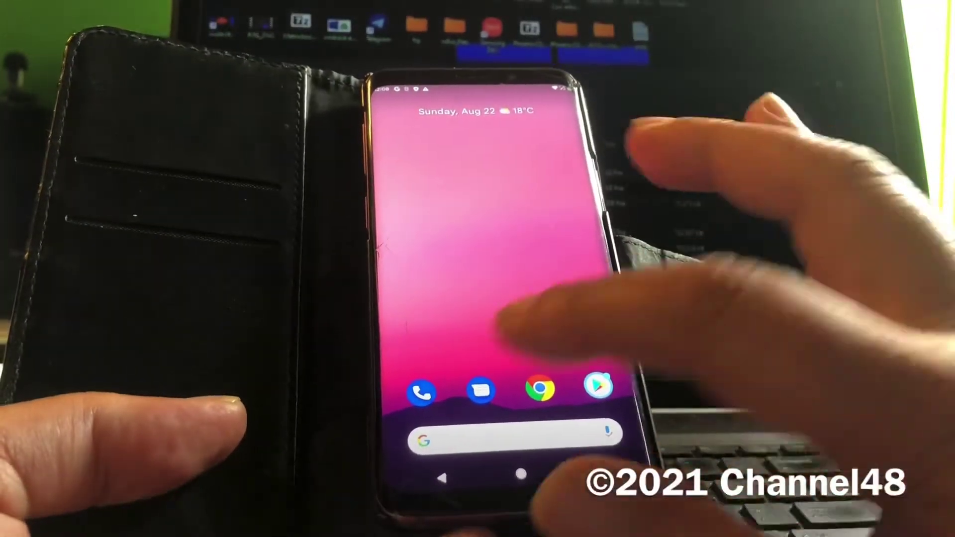
Step: Scroll the main Settings list down and open the Safety & emergency page
left_click(422, 393)
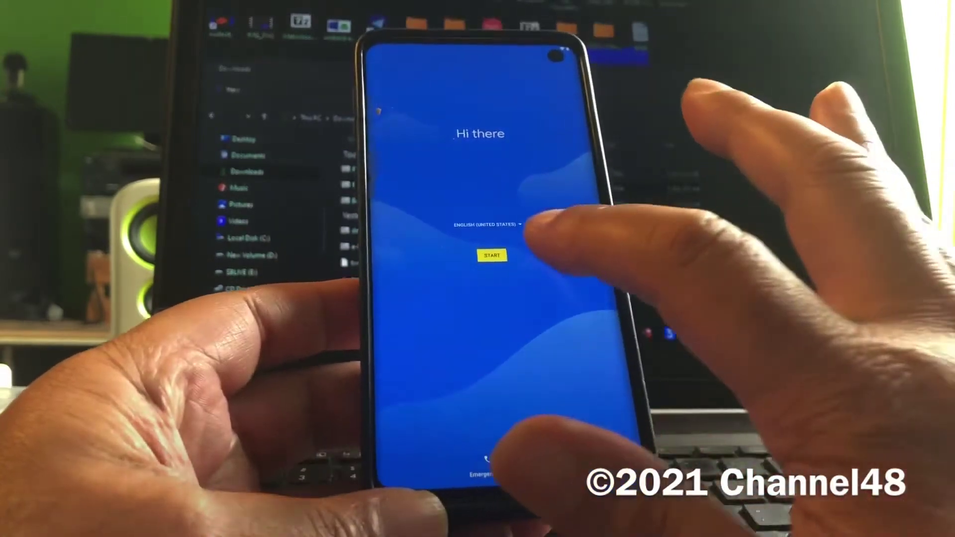
left_click(492, 255)
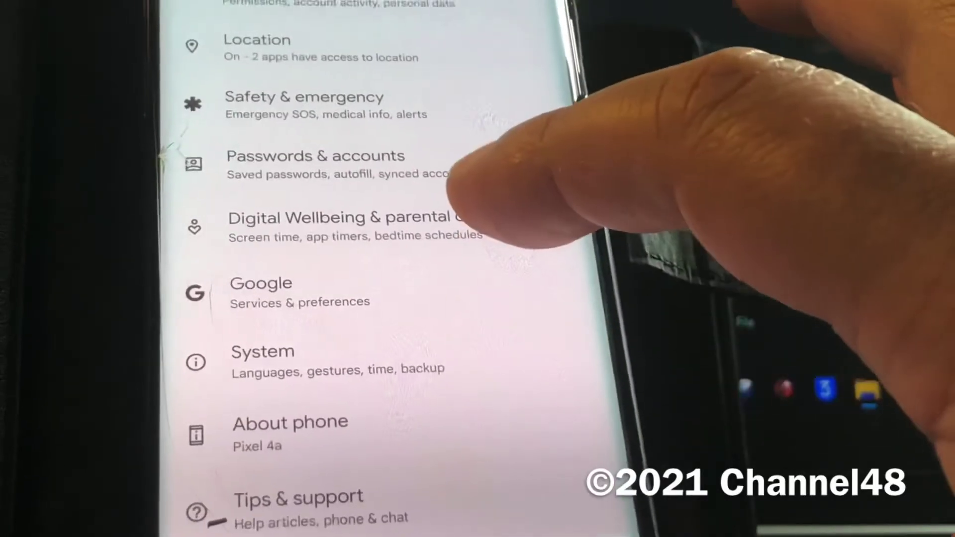
scroll("down", 3)
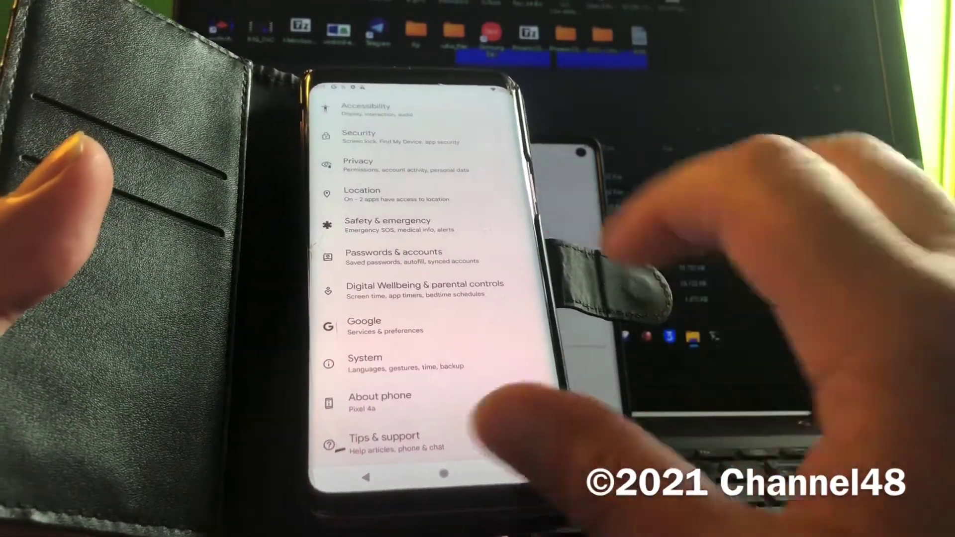
left_click(387, 224)
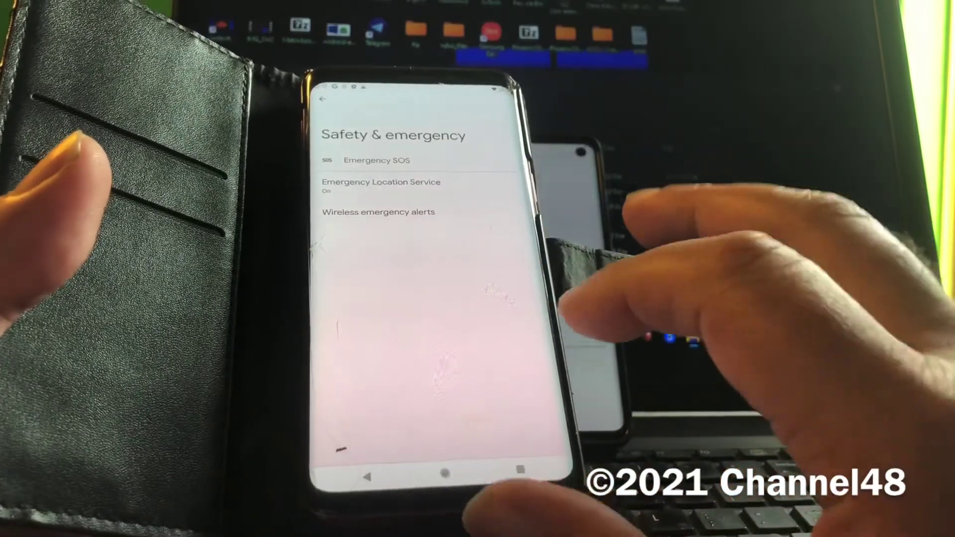